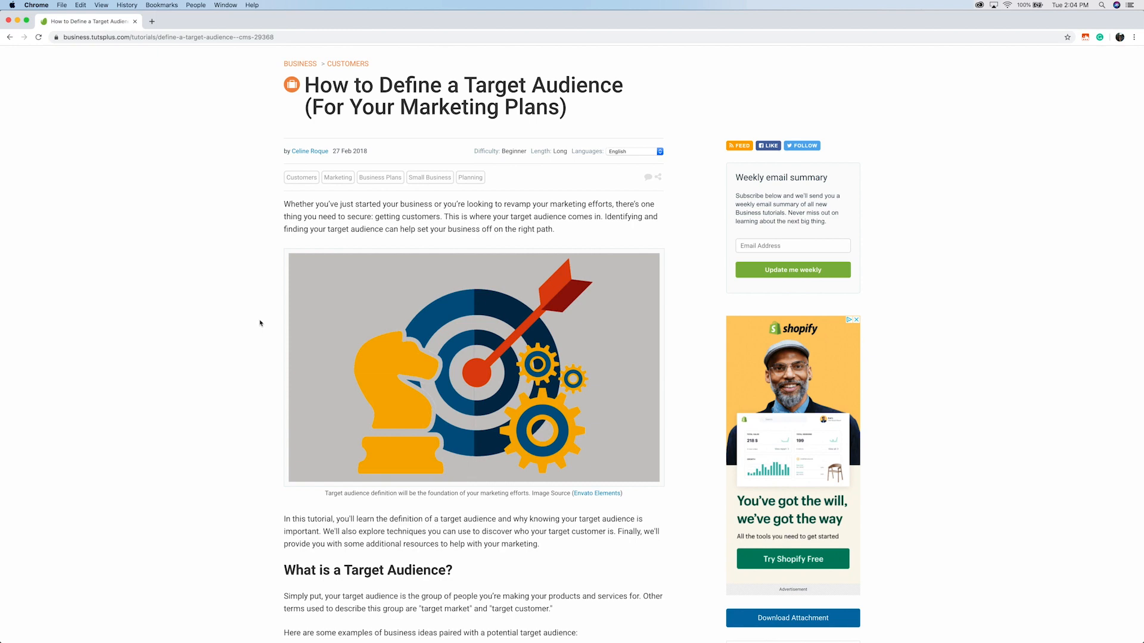
Step: Scroll the Tuts+ target-audience article and the editor's video portfolio site
scroll(down, 3)
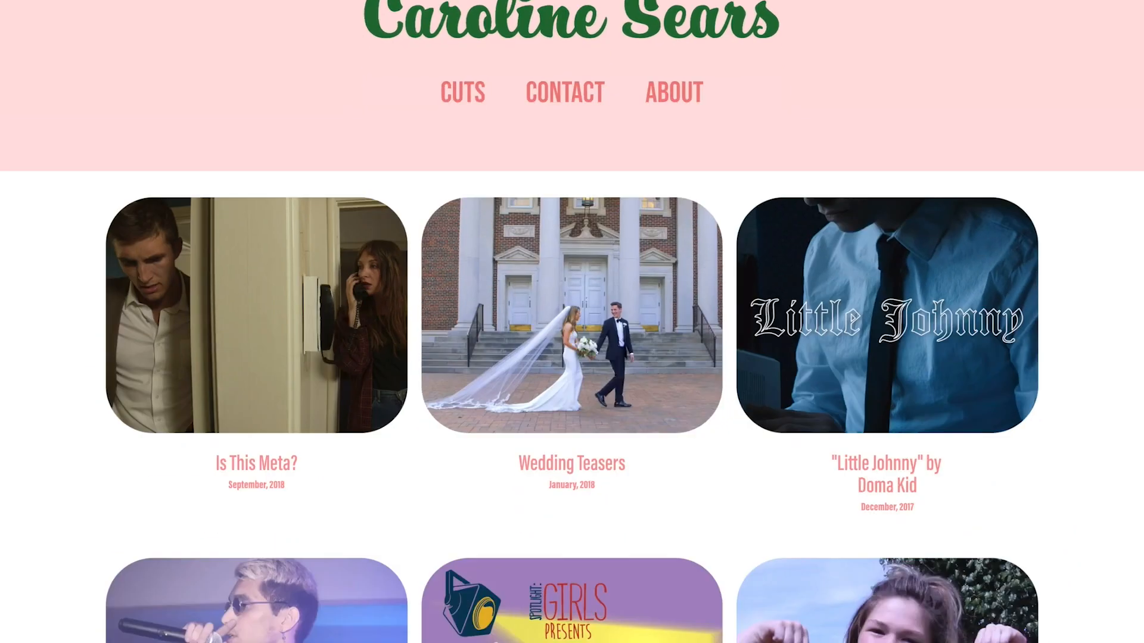
scroll(down, 3)
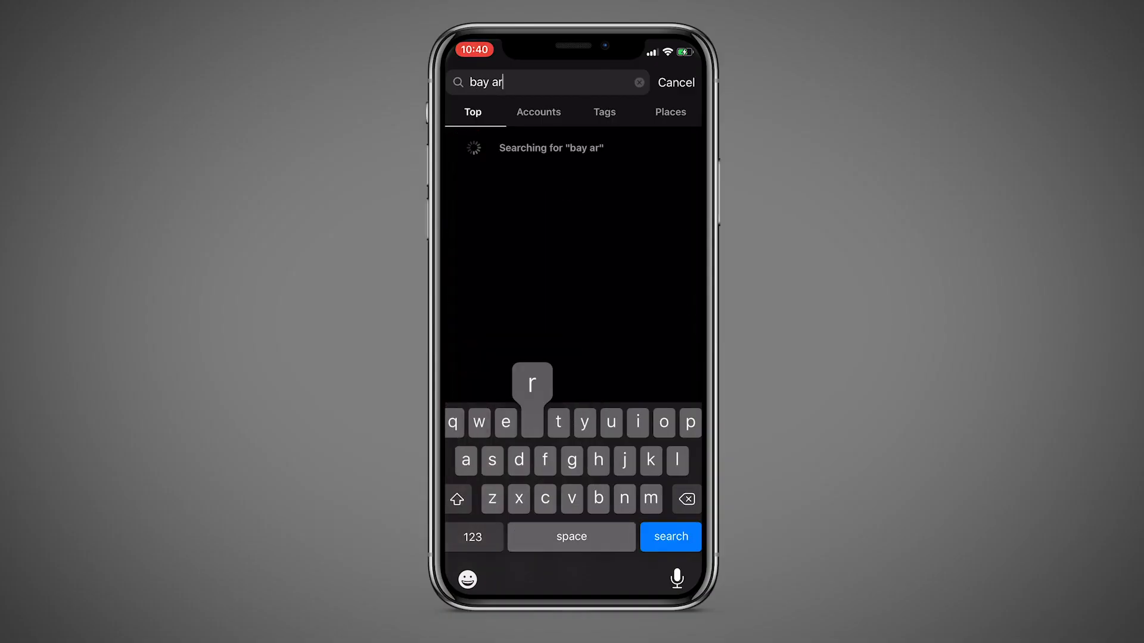
Step: Search Instagram for "bay area video" and view the results
text(ea video)
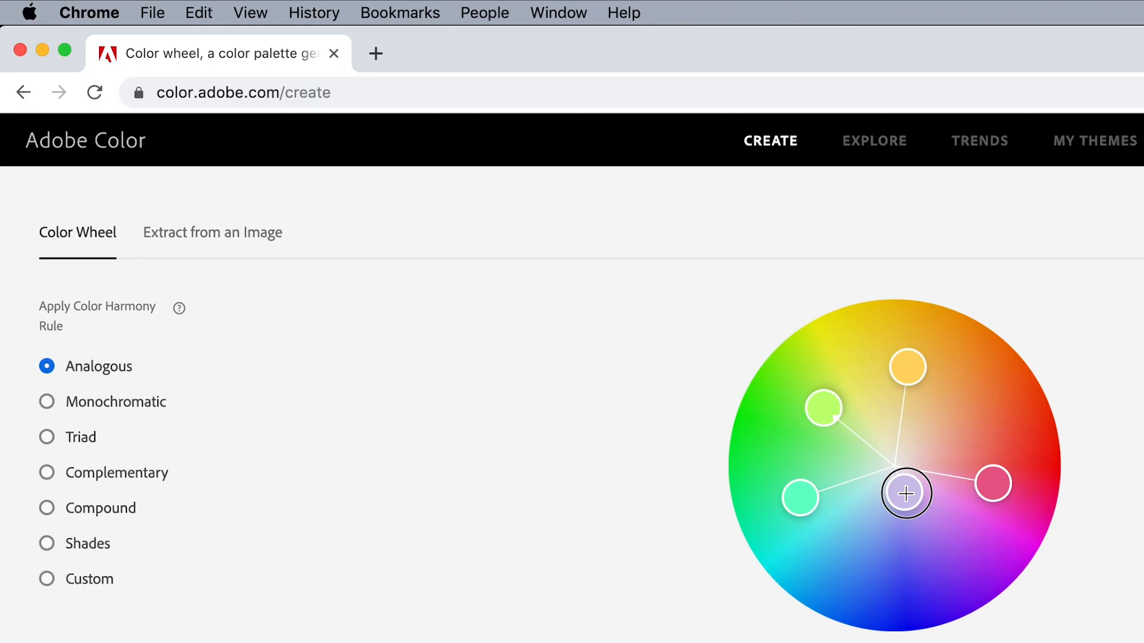
Step: Drag the analogous palette's base colour from pale lavender to a richer purple
drag(907, 494, 936, 523)
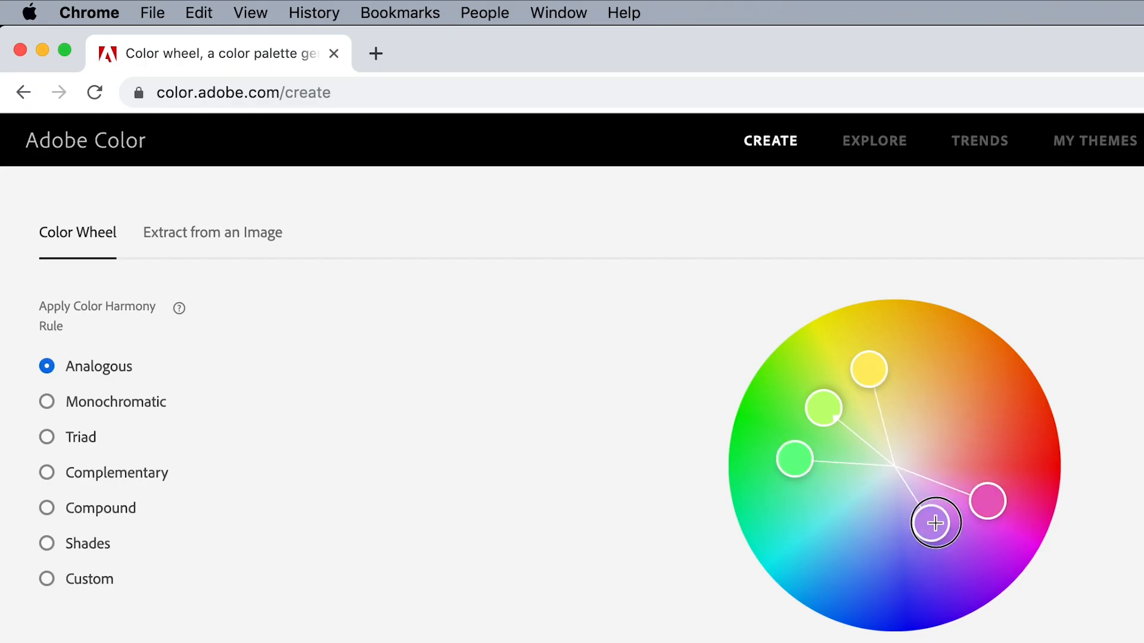
click(47, 437)
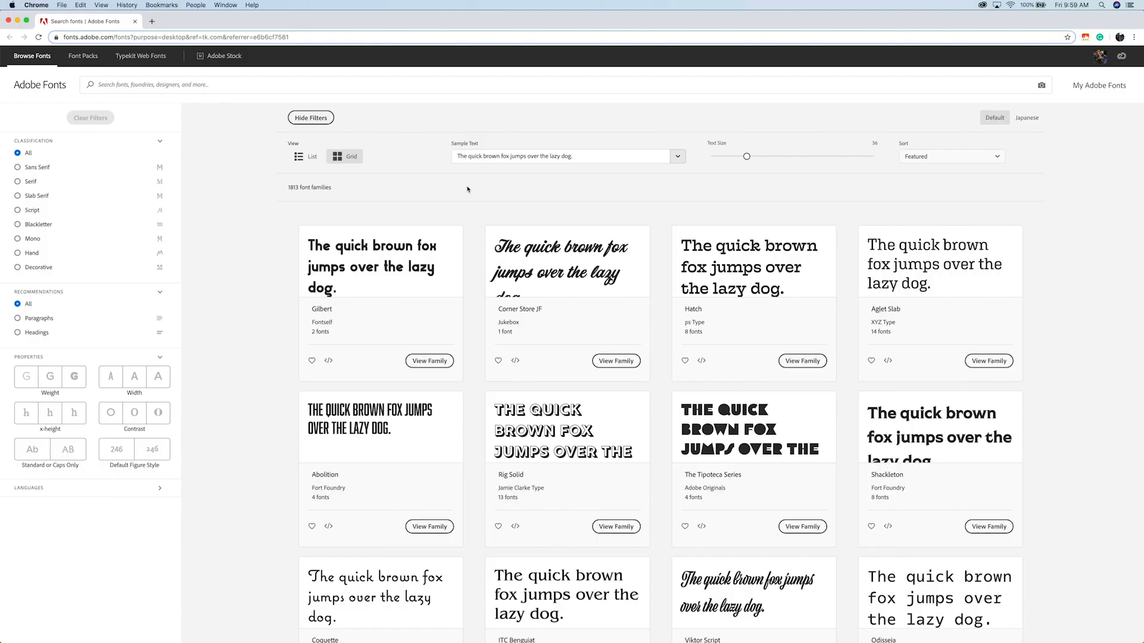
Step: Preview 'Caroline Edits' in Viktor Script, view its family, then scroll Canva's pairing guide
text(Caroline Edits)
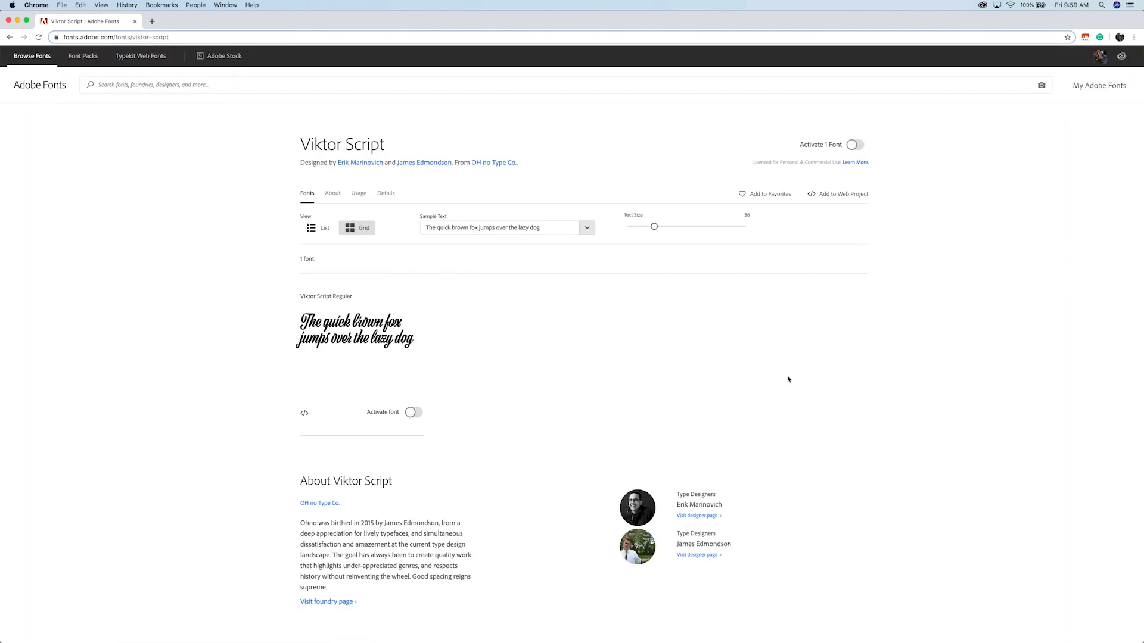
click(414, 413)
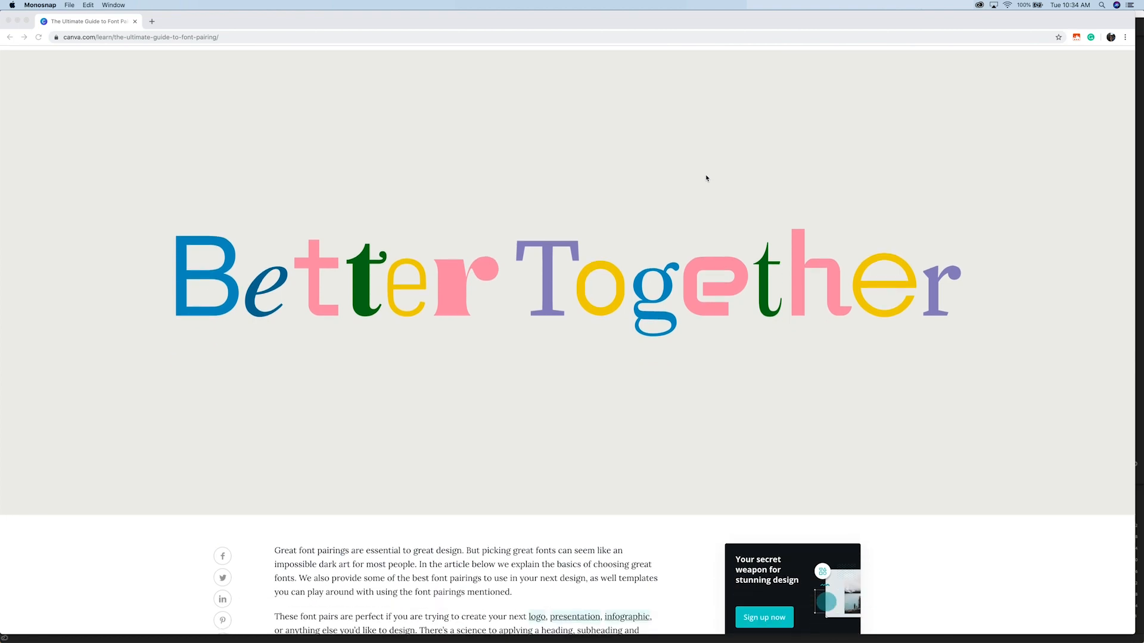
scroll(down, 3)
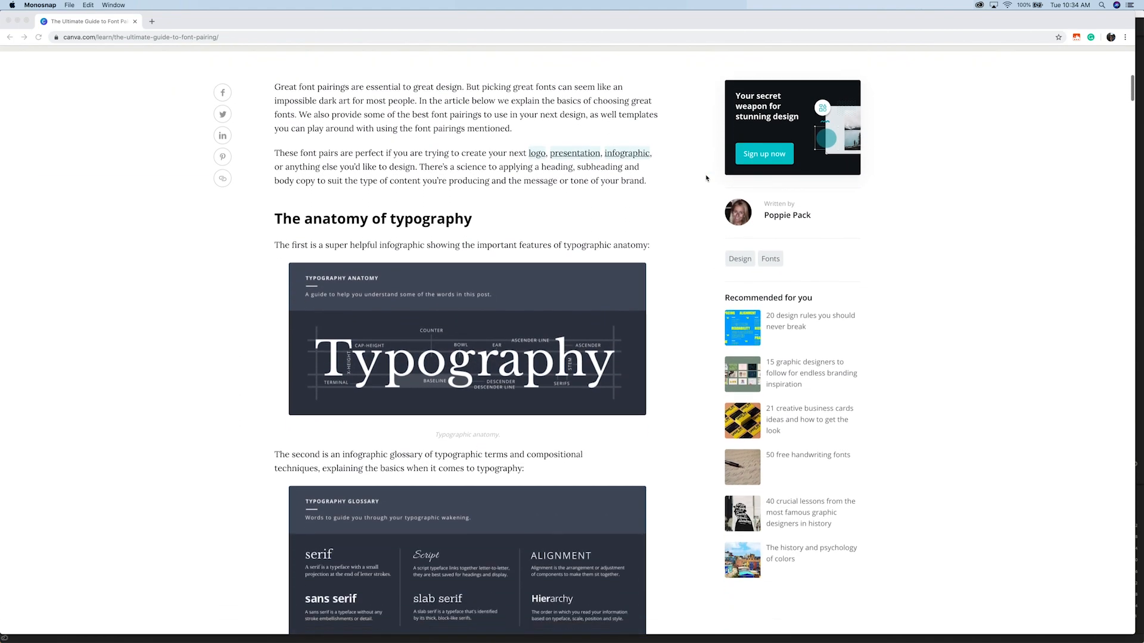